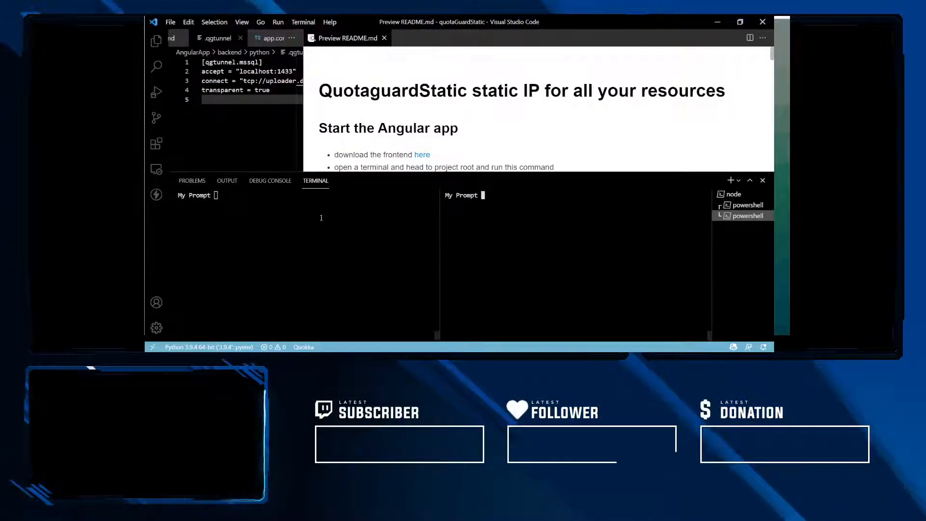
# Step: Run 'heroku login' in the terminal so the browser sign-in page opens
pyautogui.write('heroku login')
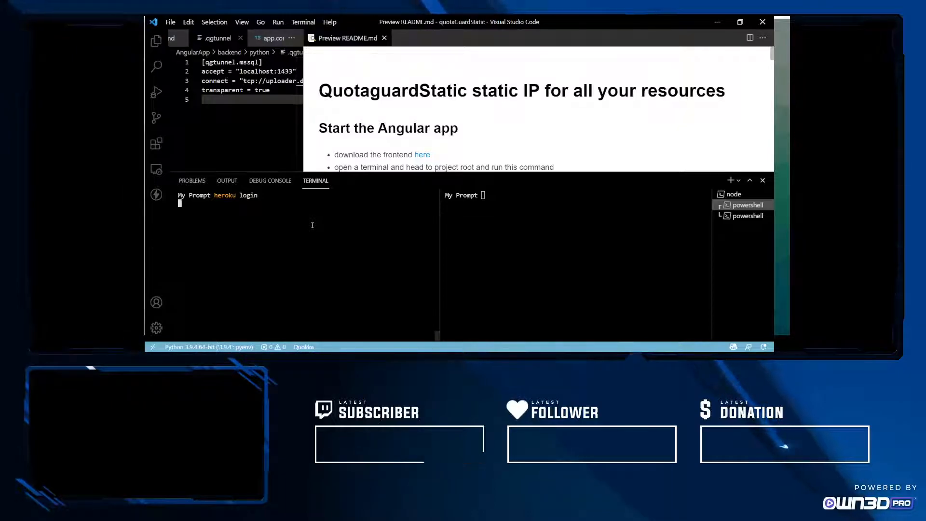
pyautogui.press('enter')
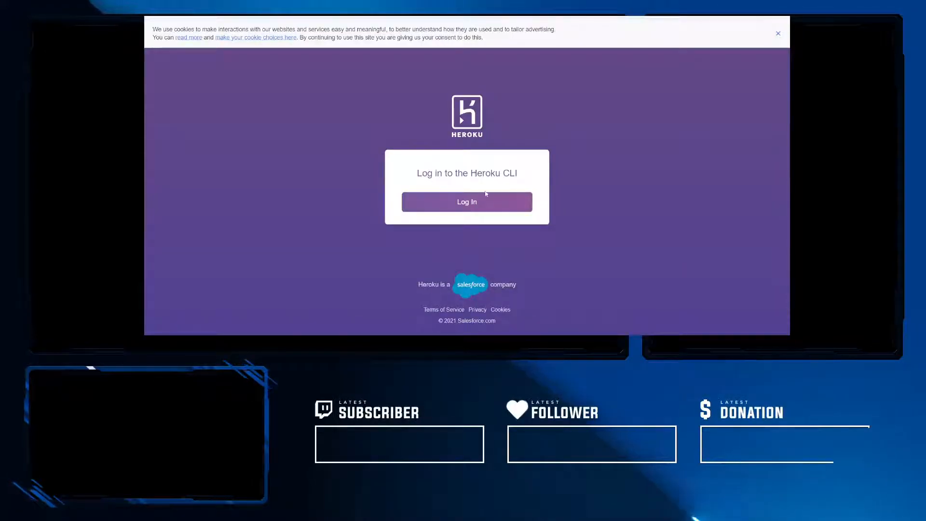
# Step: Confirm the CLI login on the Heroku page and land on the dashboard app list
pyautogui.click(466, 201)
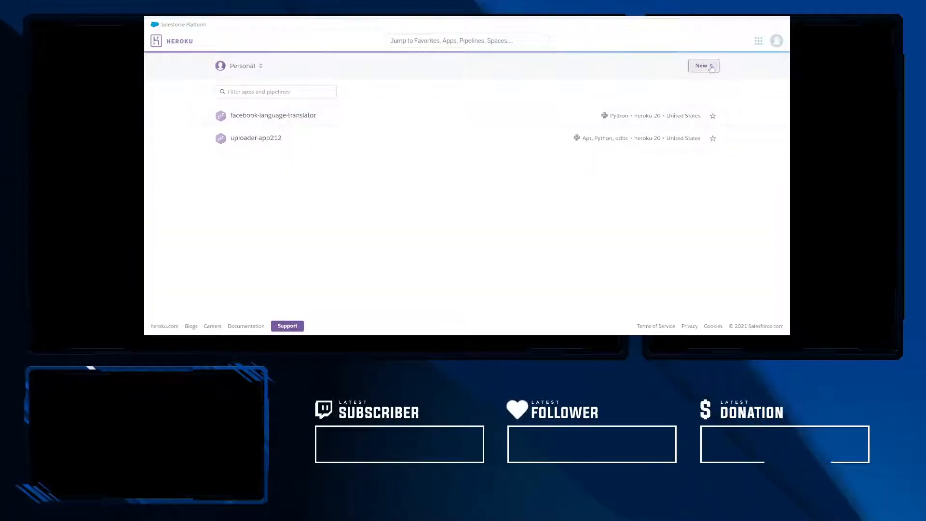
# Step: Create a new Heroku app named quotaguard-2313 in the United States region
pyautogui.click(702, 64)
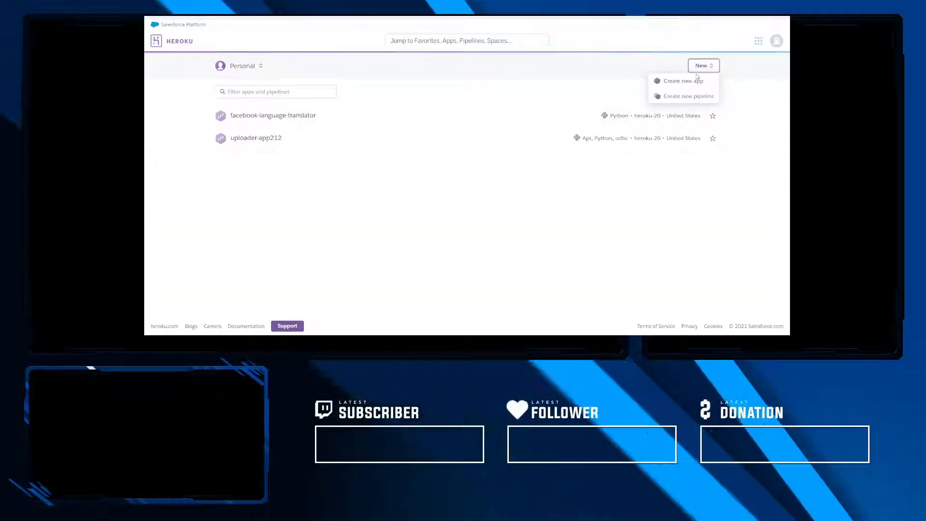
pyautogui.click(680, 81)
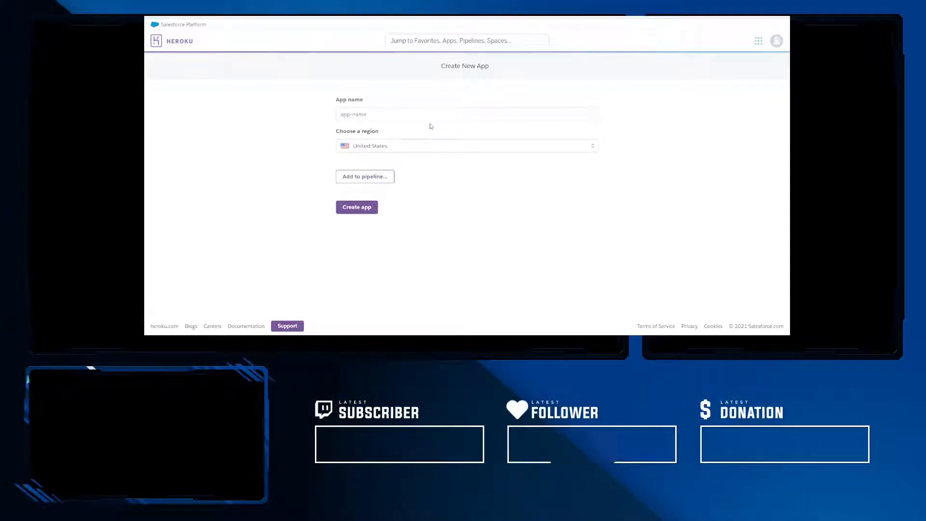
pyautogui.write('quotaguard-2313')
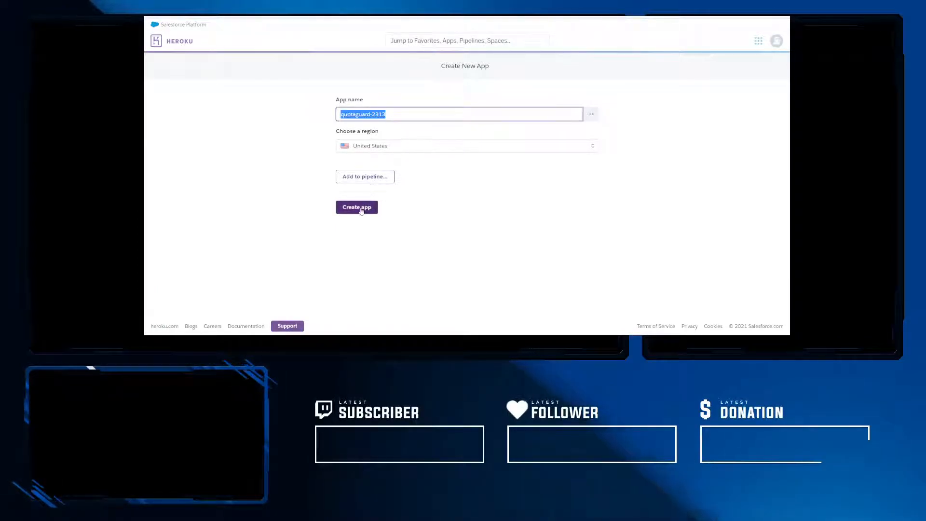
pyautogui.click(356, 207)
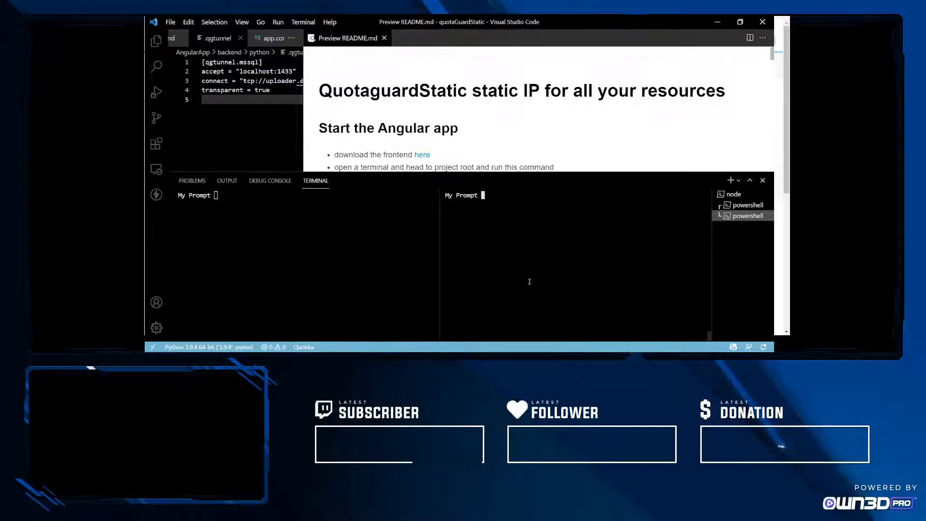
# Step: Run 'heroku apps' to see quotaguard-2313 listed, then 'git remote' to view its usage help
pyautogui.write('ero')
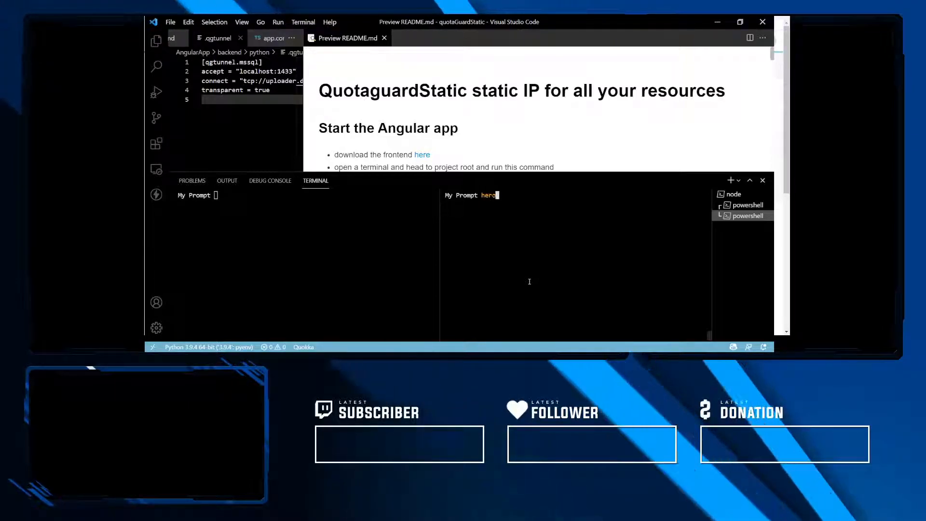
pyautogui.write('heroku a')
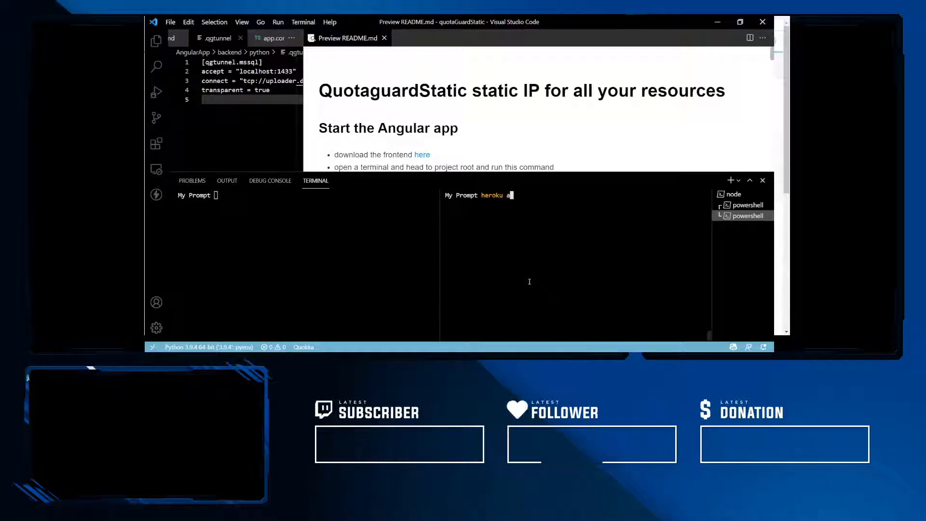
pyautogui.write('pps')
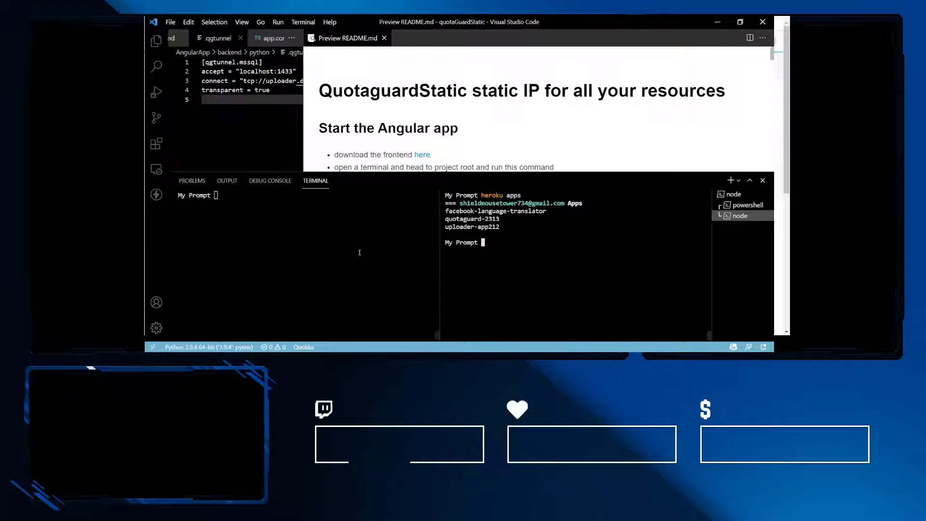
pyautogui.write('git')
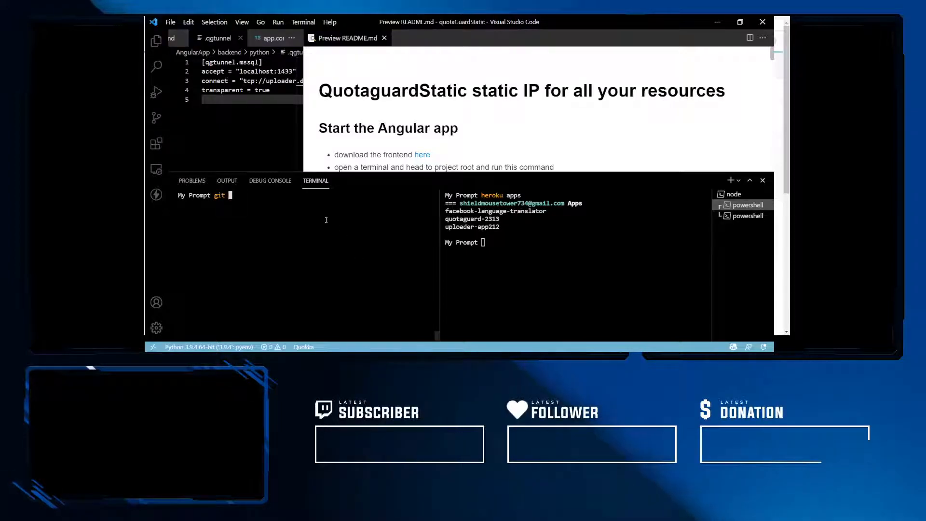
pyautogui.write('remote')
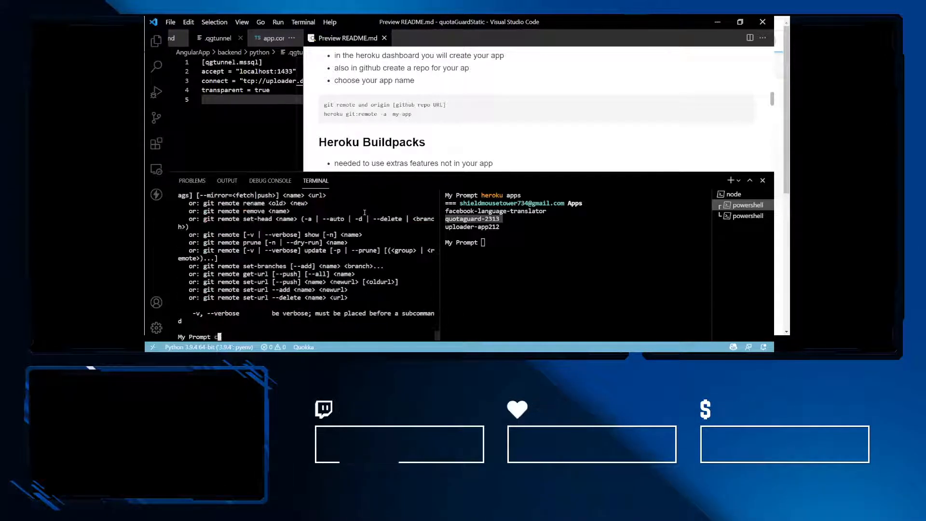
# Step: Link the project's heroku git remote to quotaguard-2313 with 'heroku git:remote -a quotaguard-2313'
pyautogui.write('git remote -a quotaguard-2313')
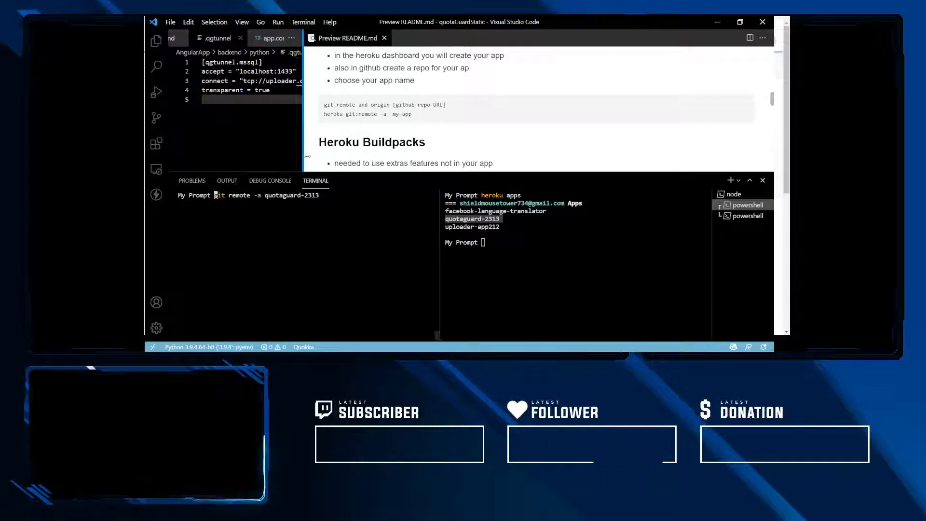
pyautogui.write('heroku')
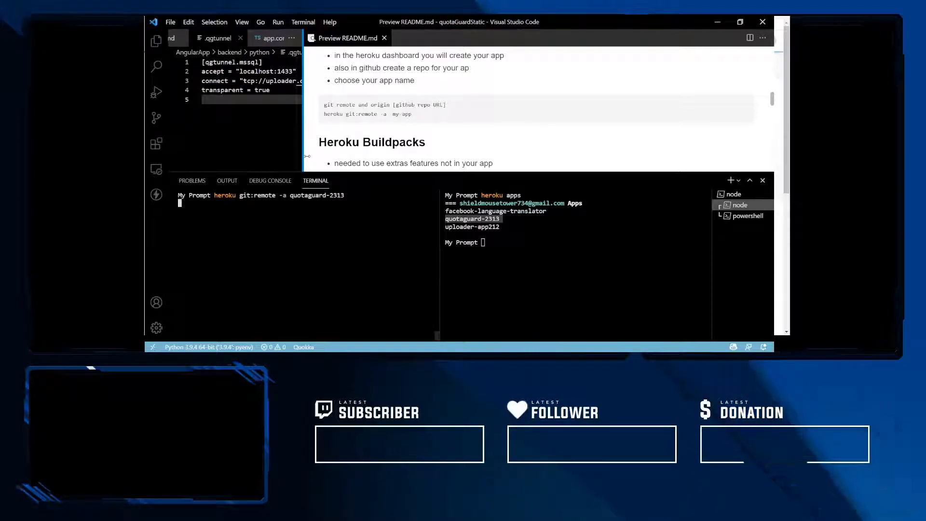
pyautogui.press('Enter')
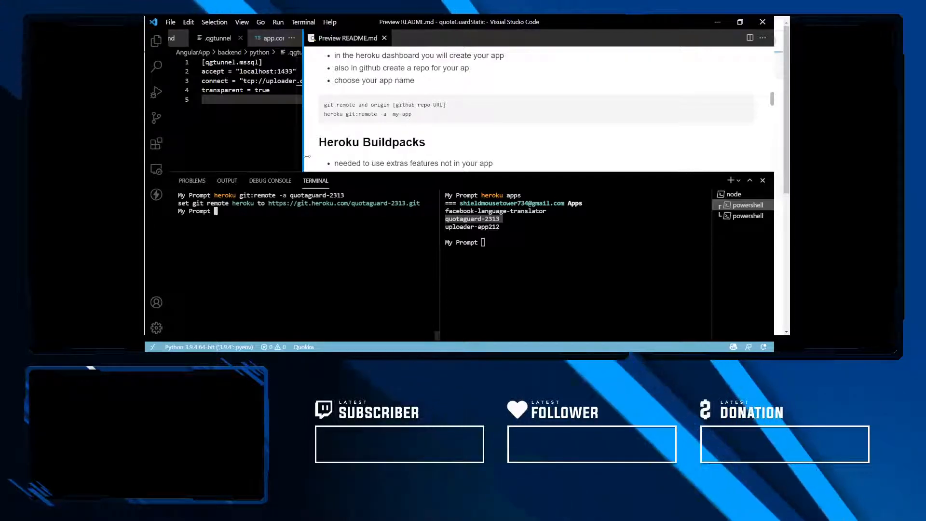
# Step: Recall from history and run 'git remote add origin' with the quotaGuardStatic GitHub URL
pyautogui.press('ctrl+r')
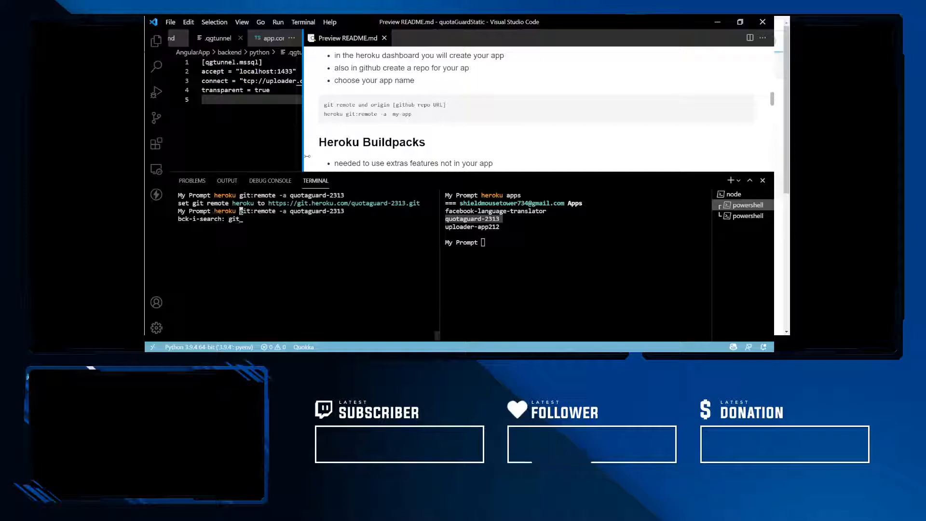
pyautogui.write('remo')
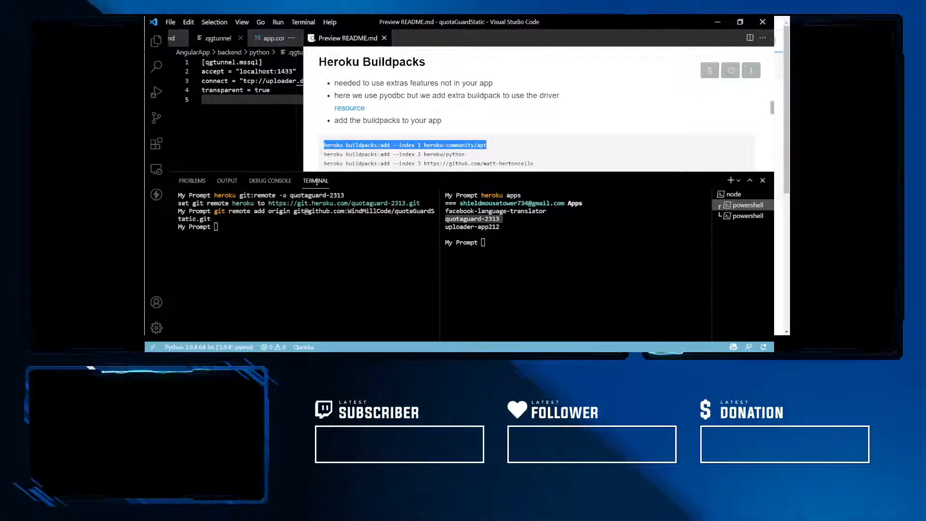
# Step: Add buildpacks heroku-community/apt at index 1, heroku/python at index 2, and a GitHub buildpack at index 3
pyautogui.write('heroku buildpacks:add --index 1 heroku-community/apt')
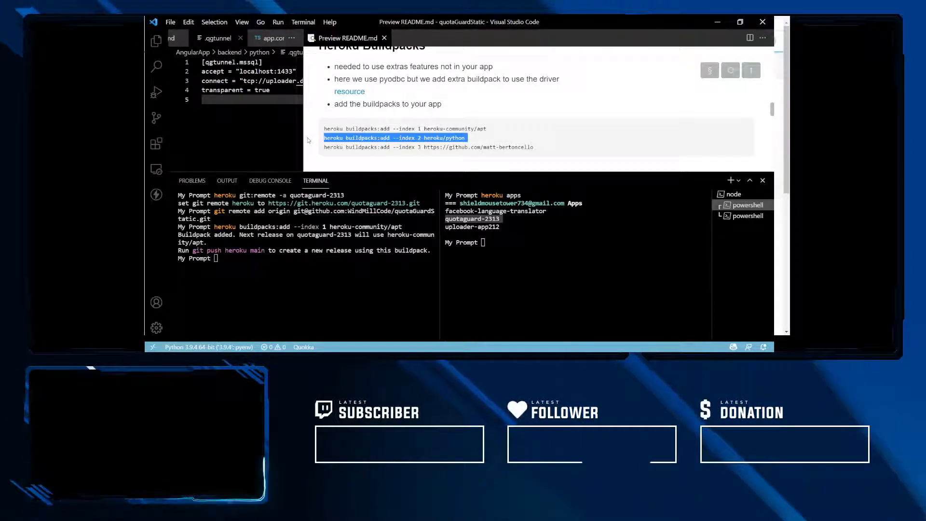
pyautogui.write('heroku buildpacks:add --index 2 heroku/python')
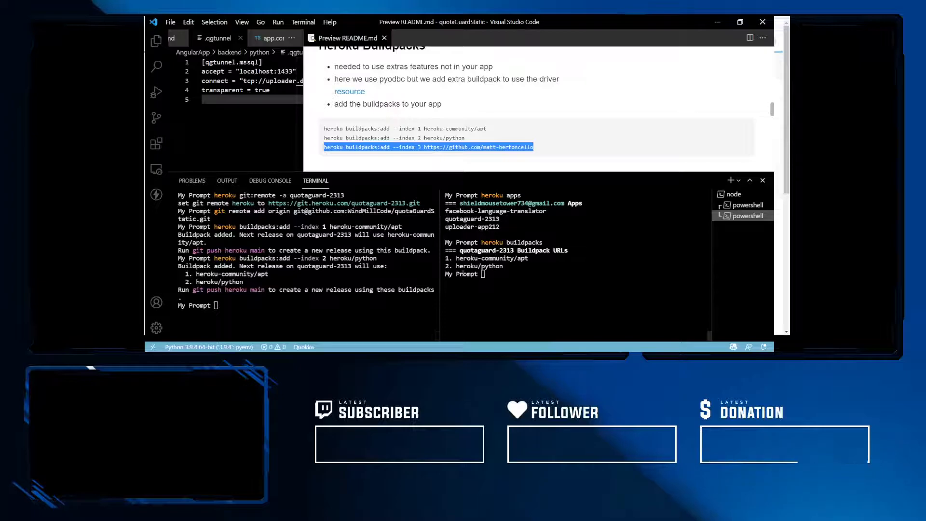
pyautogui.write('heroku buildpacks:add --index 3 https://github.com/matt-bertoncello')
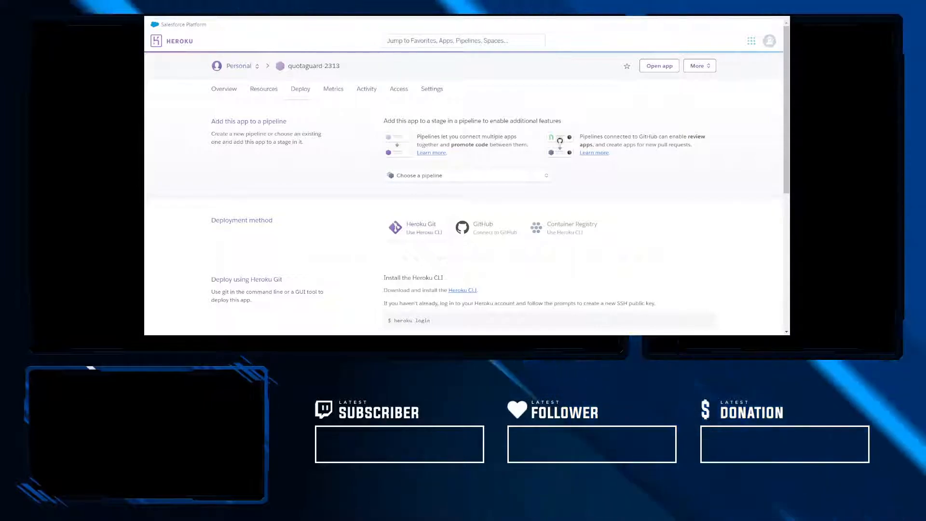
# Step: From the Resources tab, search the add-ons marketplace for QUOTAGUARD and reach QuotaGuard Static IP's
pyautogui.click(267, 88)
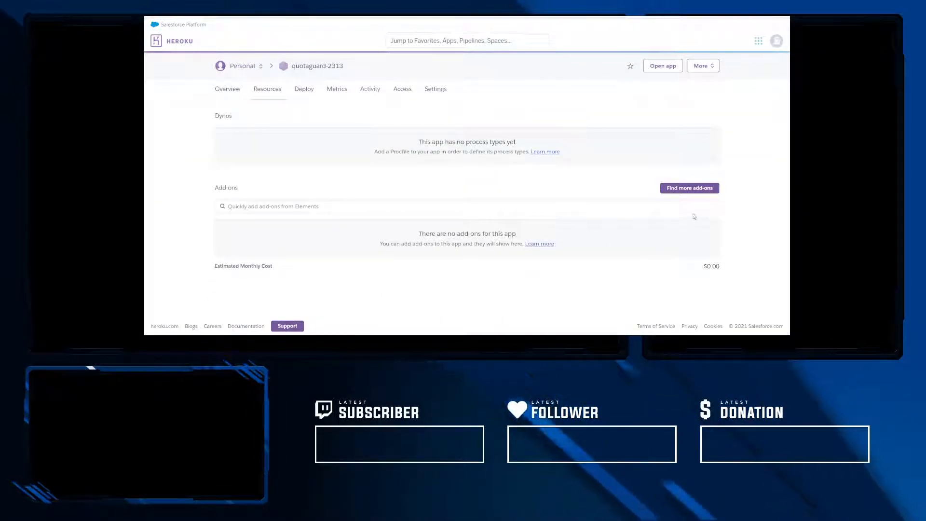
pyautogui.click(689, 188)
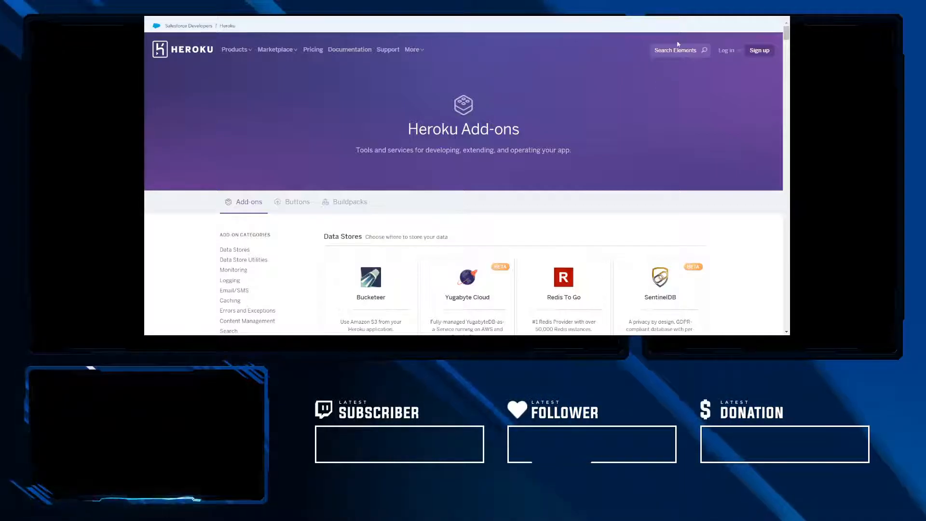
pyautogui.scroll(-3)
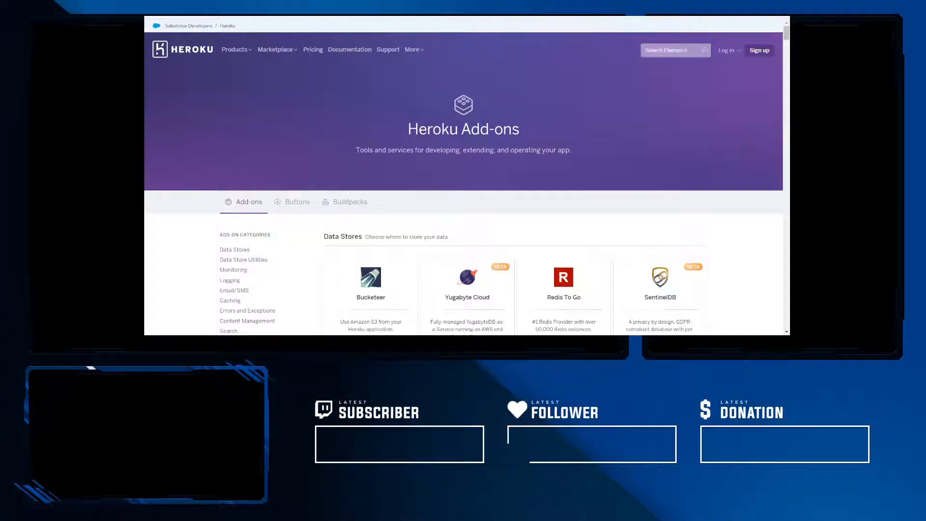
pyautogui.click(668, 49)
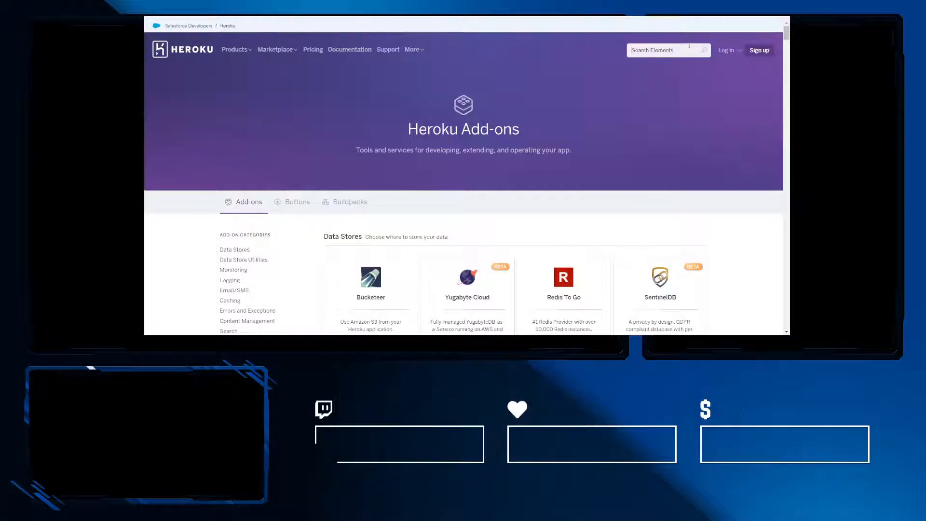
pyautogui.write('QUOTAGUARD')
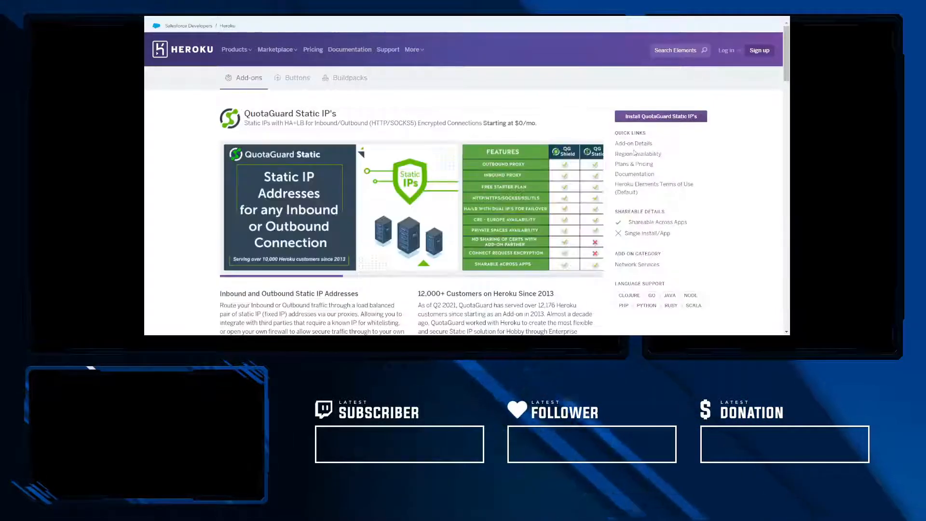
# Step: Install QuotaGuard Static IP's on the free Starter plan for quotaguard-2313 and submit the order
pyautogui.click(661, 116)
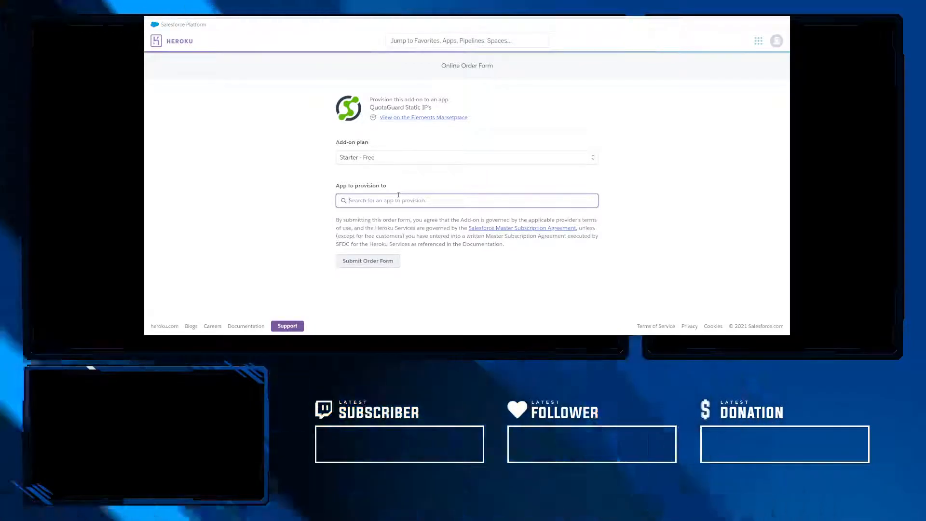
pyautogui.write('qu')
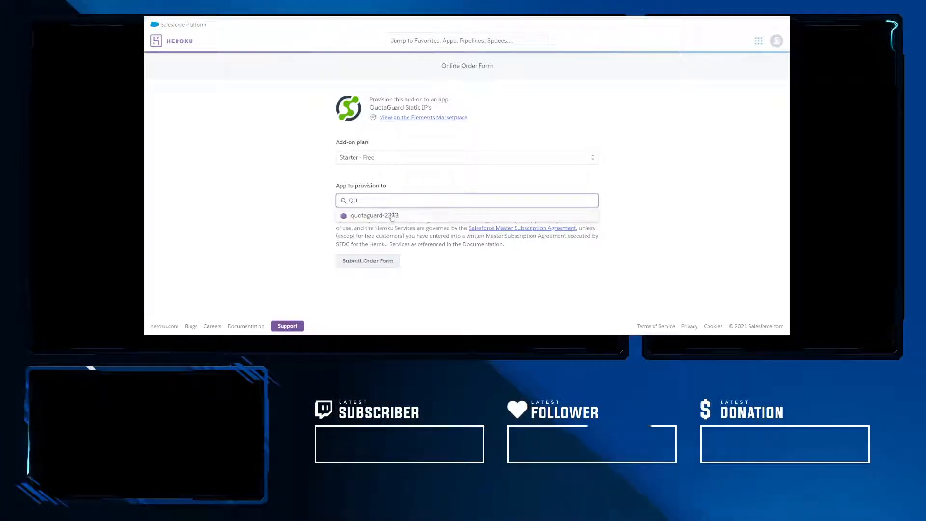
pyautogui.click(374, 215)
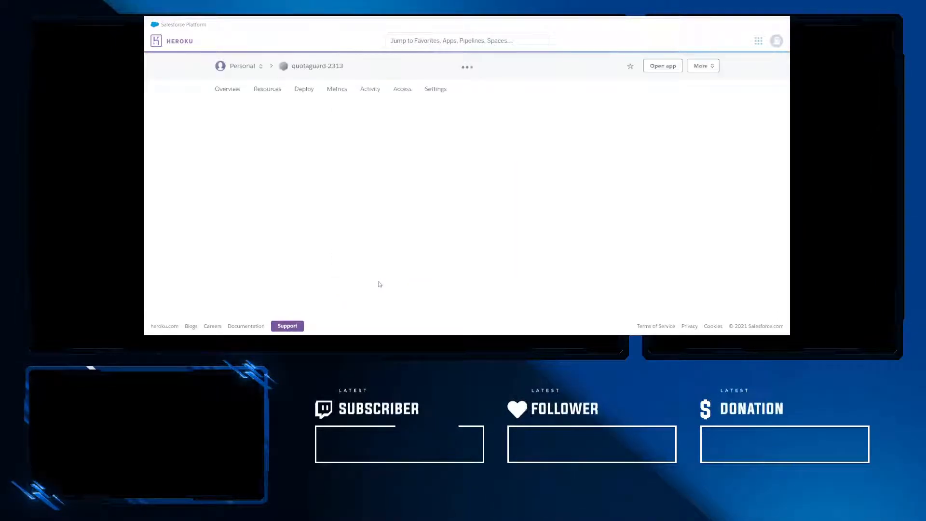
pyautogui.click(267, 88)
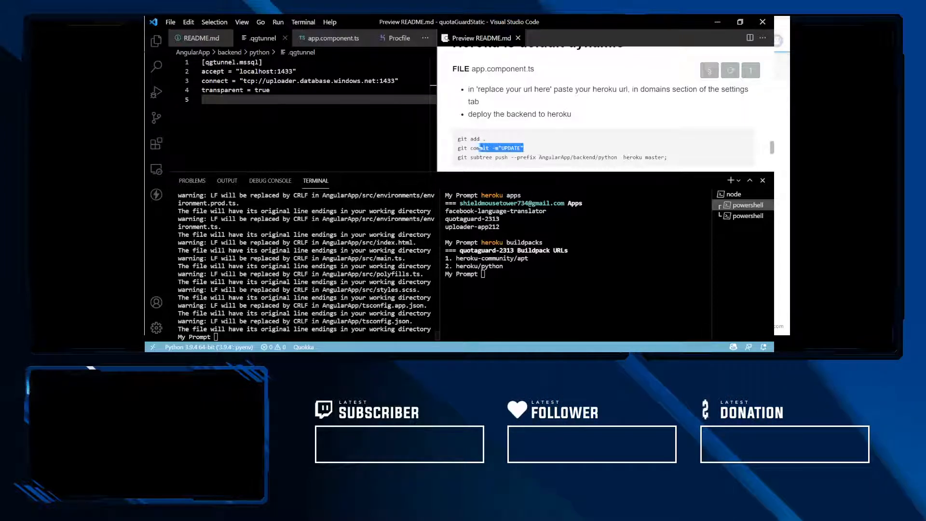
# Step: Commit all changes with message UPDATE and review the Procfile and .qgtunnel config
pyautogui.write('git commit -m"UPDATE"')
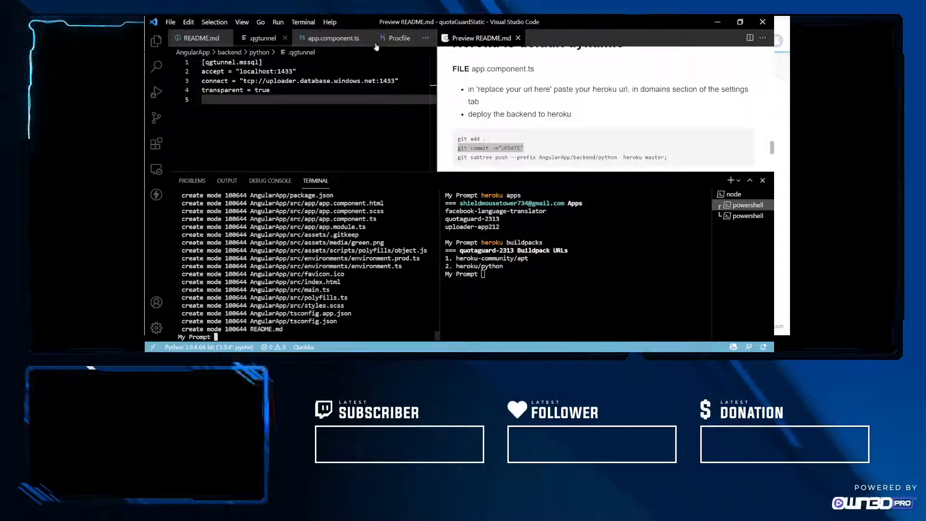
pyautogui.click(395, 38)
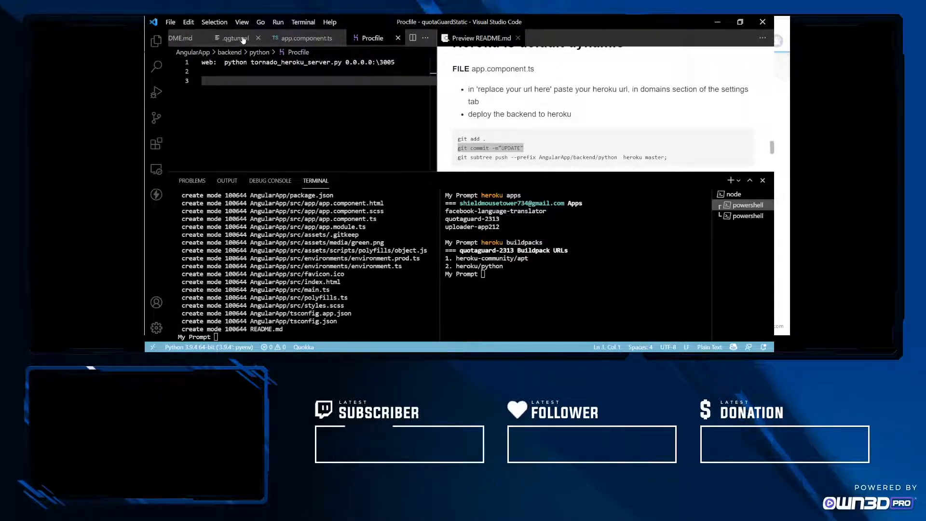
pyautogui.click(235, 38)
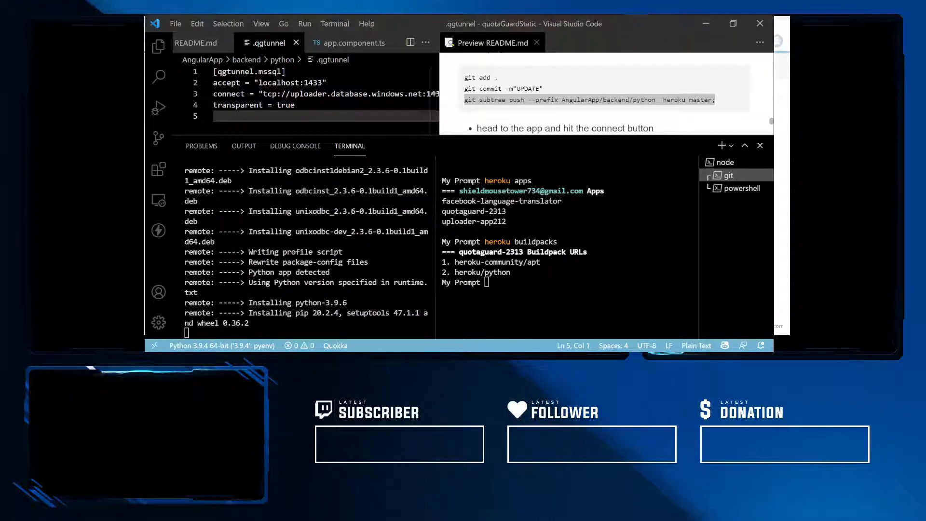
# Step: Push the python backend subtree to heroku master and watch the build output
pyautogui.scroll(-3)
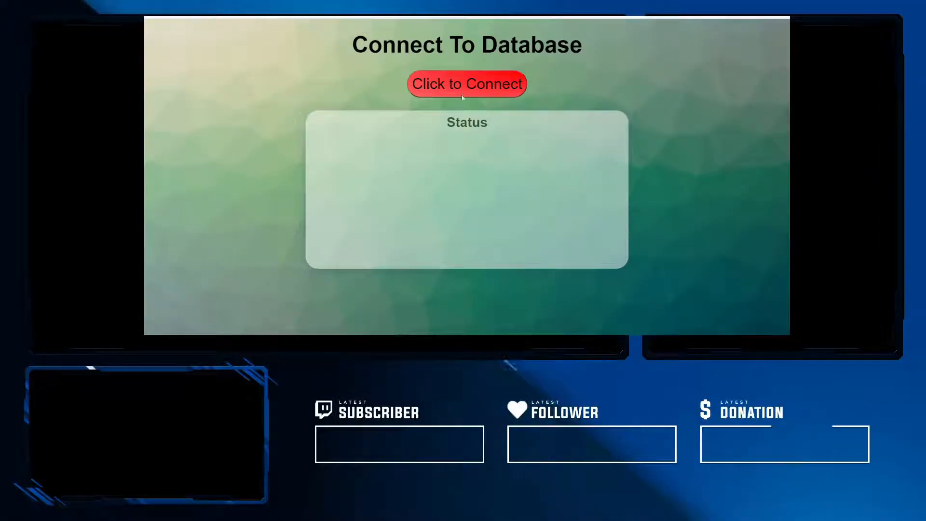
# Step: Attempt the database connection via the Click to Connect button, which fails with a rejected client IP
pyautogui.click(465, 83)
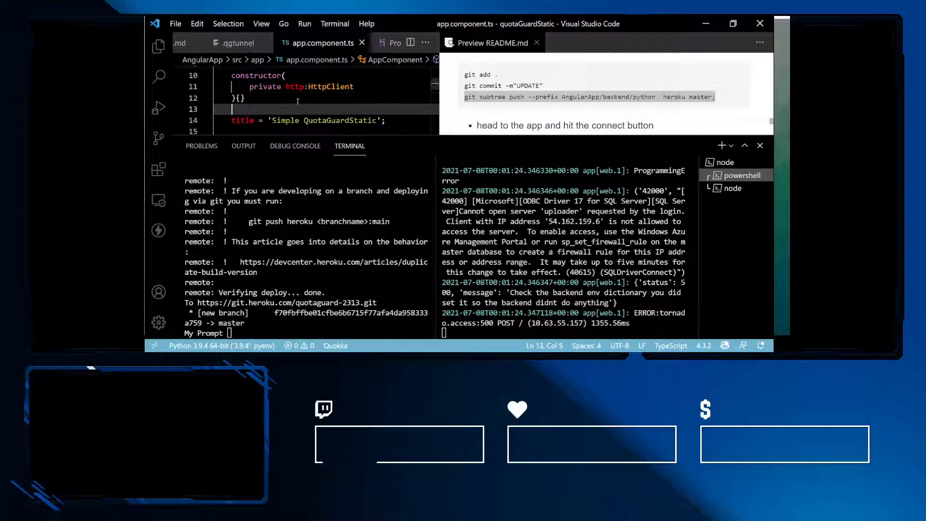
# Step: Stage and commit the change as "UPDATE", push the backend subtree to Heroku, and reopen Connect To Database
pyautogui.write('GIT ADD .')
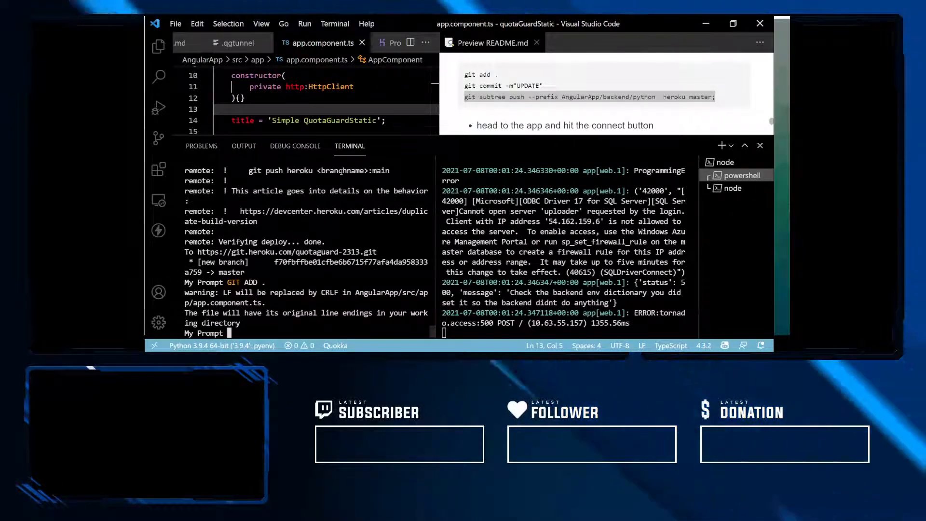
pyautogui.write('git commit -m"UPDATE')
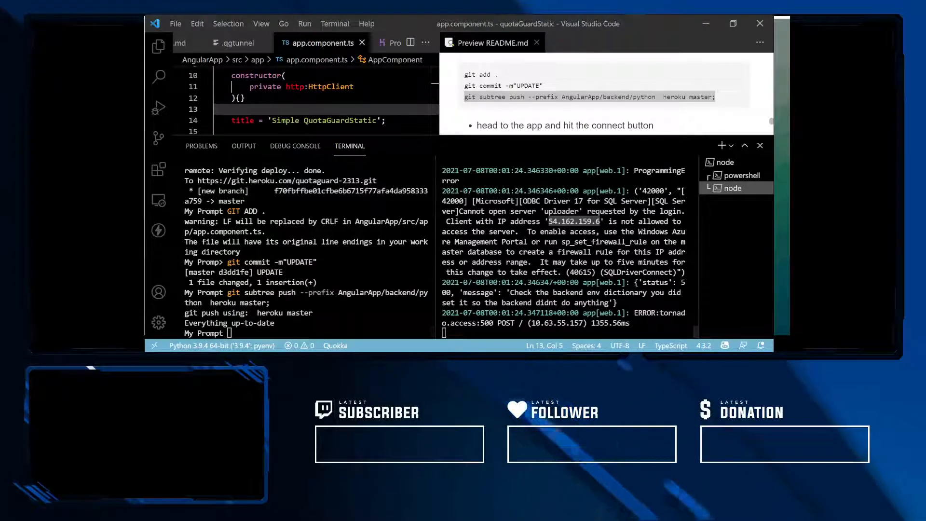
pyautogui.click(286, 42)
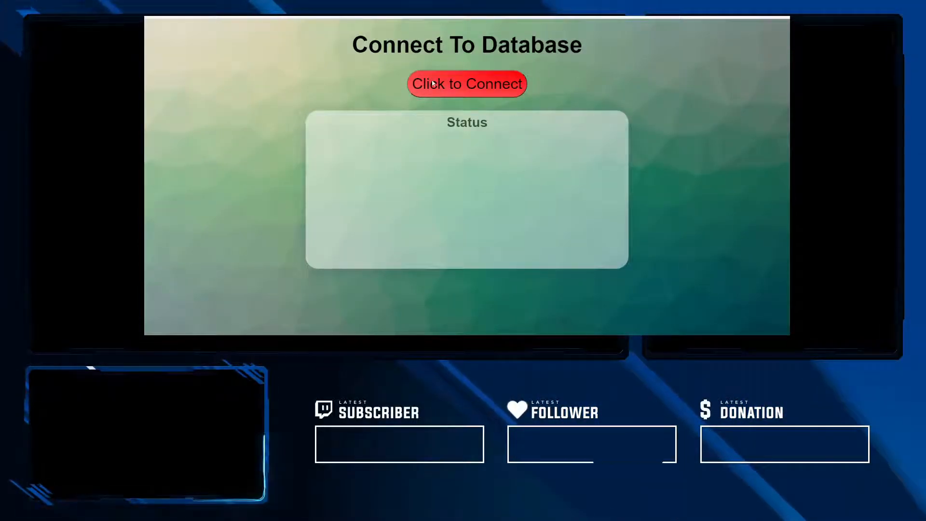
pyautogui.click(467, 83)
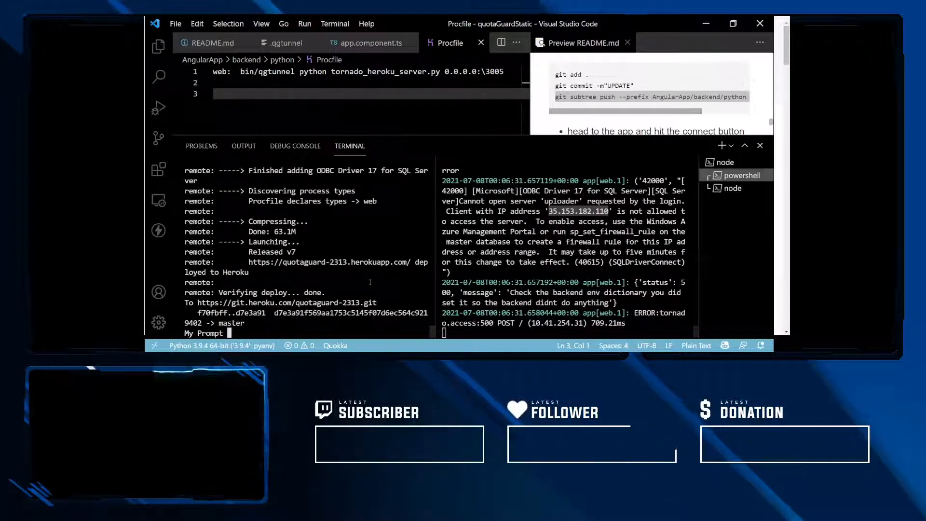
# Step: Navigate into AngularApp\backend\python and its vendor nss_wrapper folder to inspect the files, then return
pyautogui.write('cd a')
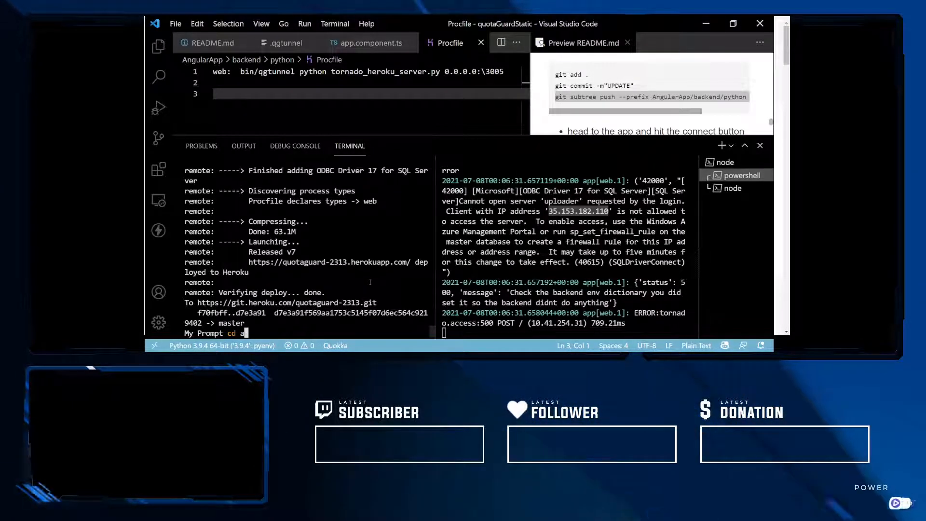
pyautogui.write('.\\AngularApp\\backend\\python\\')
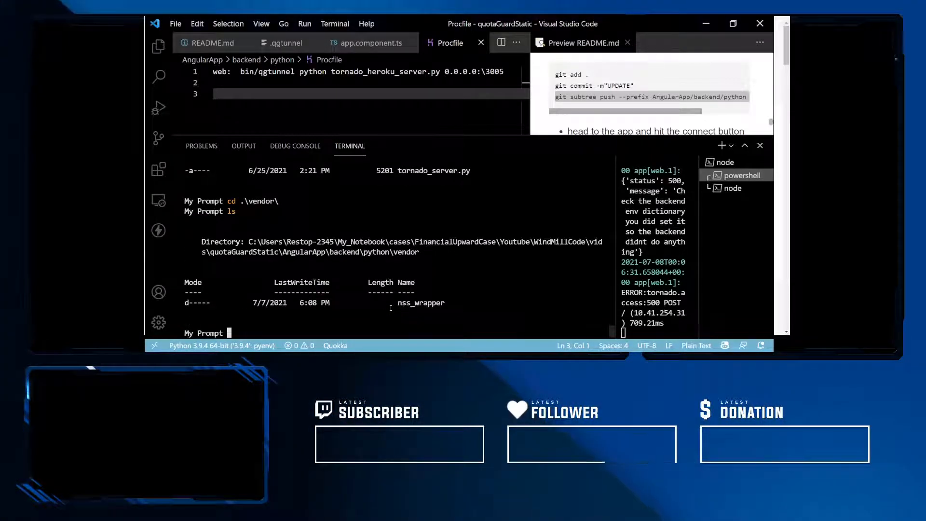
pyautogui.write('cd .\\nss_wrapper\\')
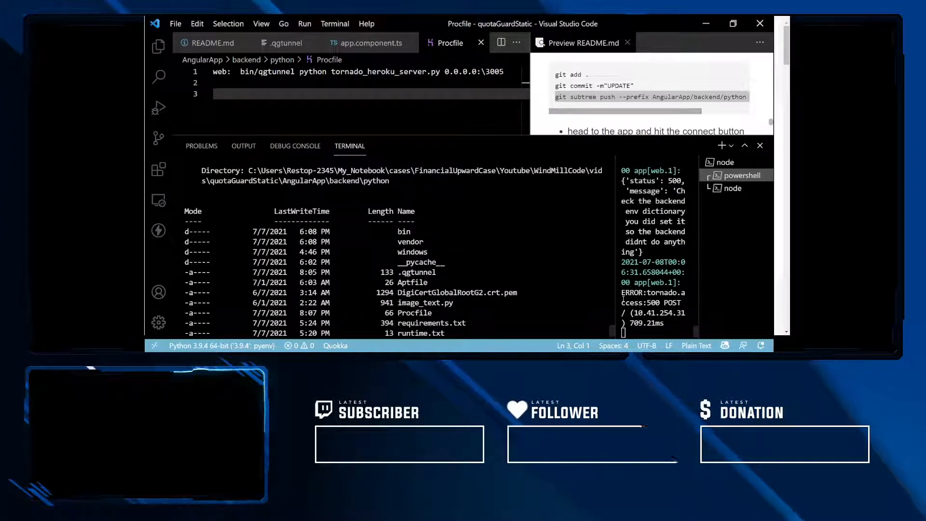
pyautogui.scroll(-3)
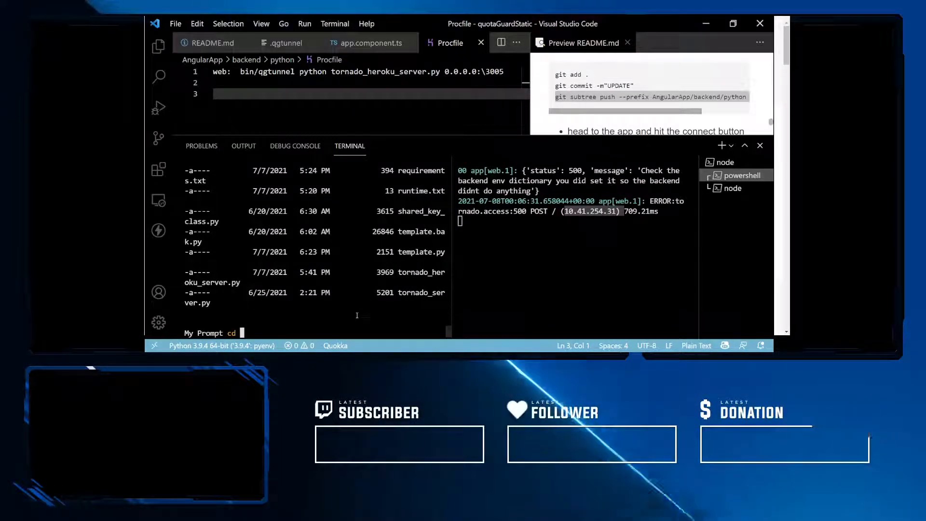
pyautogui.write('../.../')
pyautogui.write('git status')
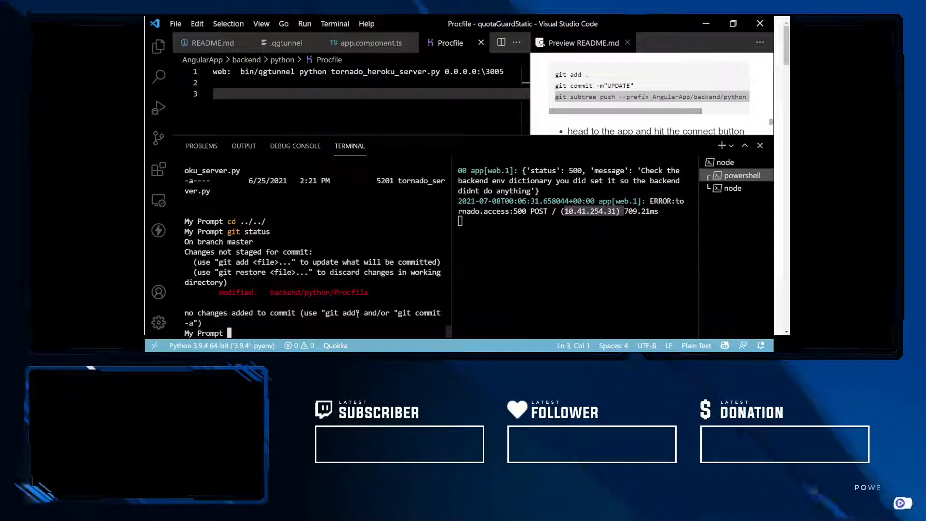
# Step: Return to the repository root, list its files and stage the modified Procfile with git add
pyautogui.write('cd ..')
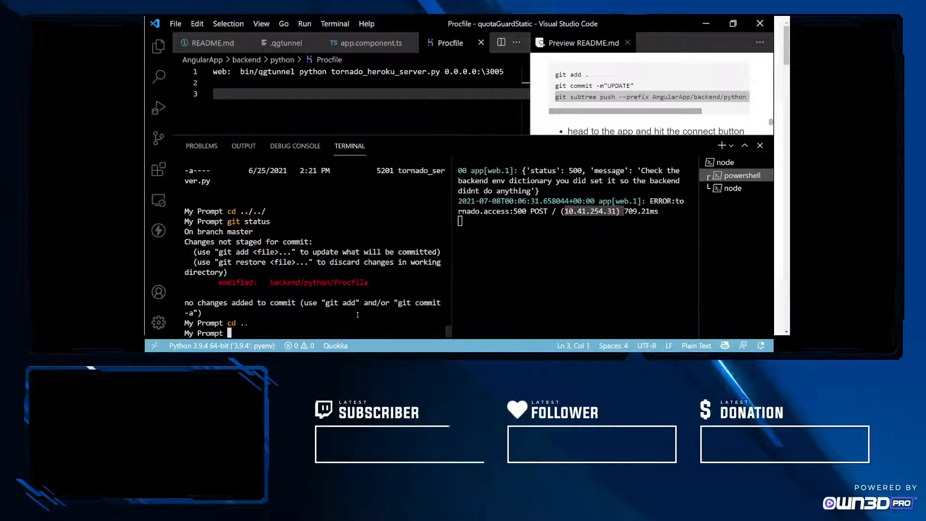
pyautogui.scroll(-3)
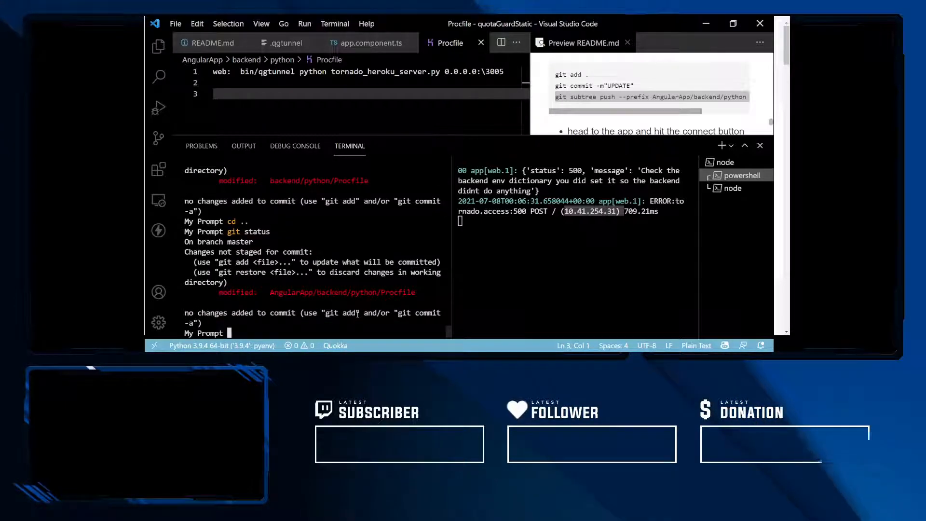
pyautogui.write('ls')
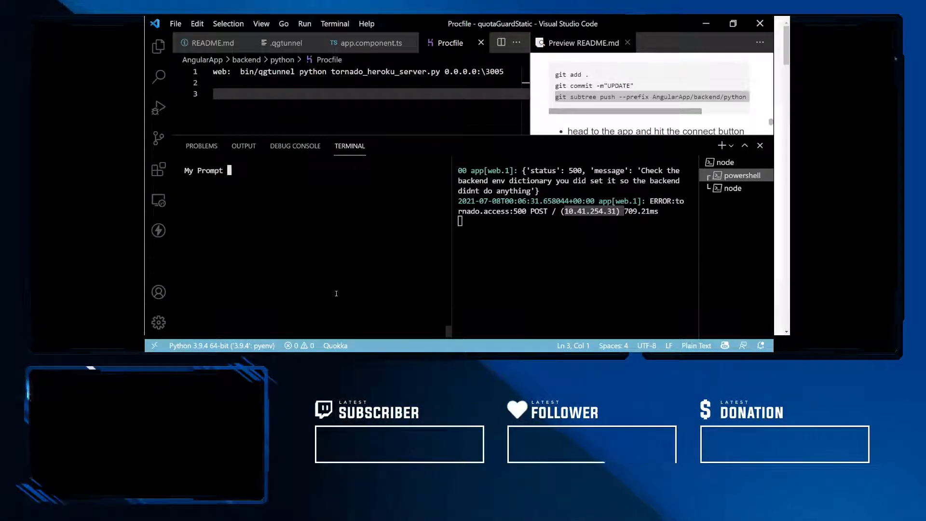
pyautogui.write('git add .')
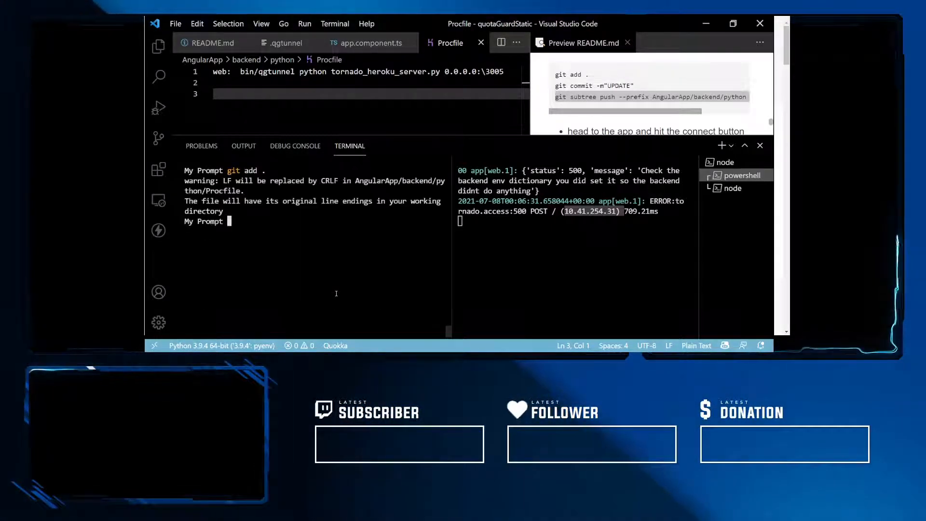
# Step: Commit as "UPDATE" via the recalled command and push AngularApp/backend/python to heroku master
pyautogui.write('git c')
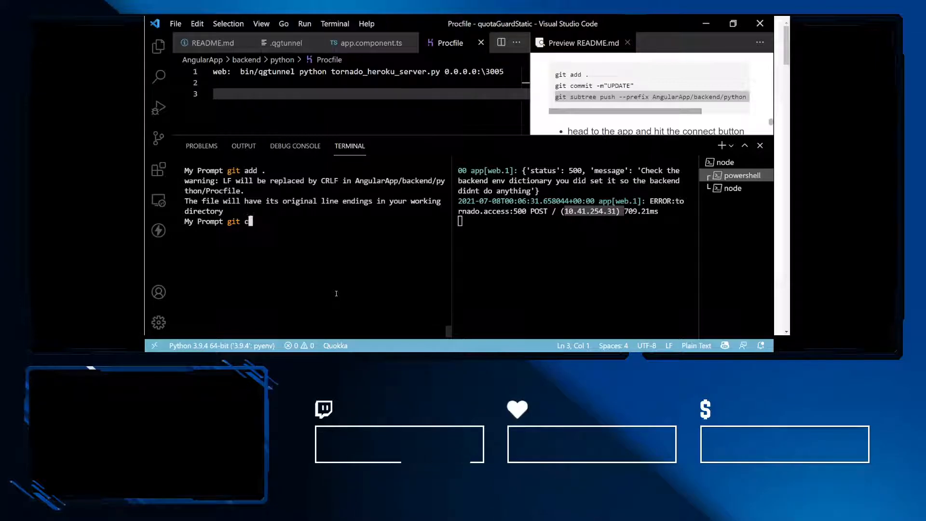
pyautogui.write('omm')
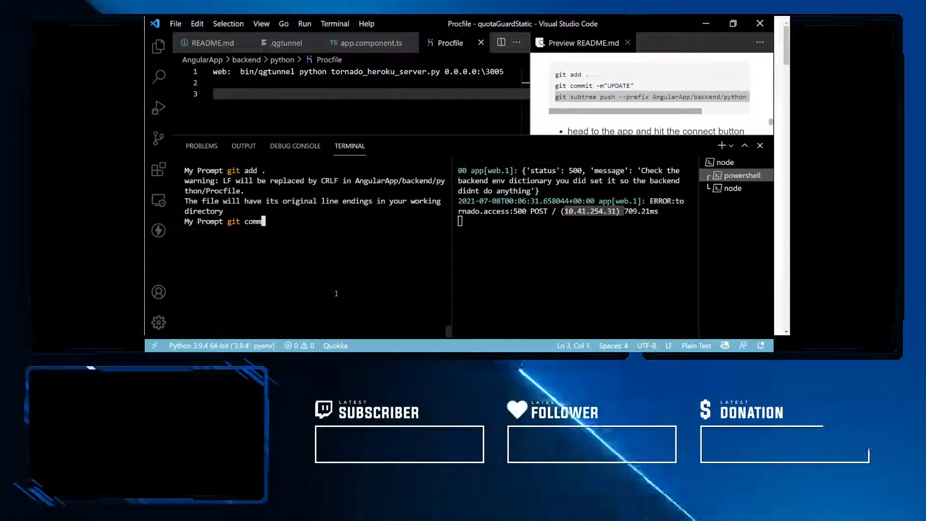
pyautogui.press('ctrl+r')
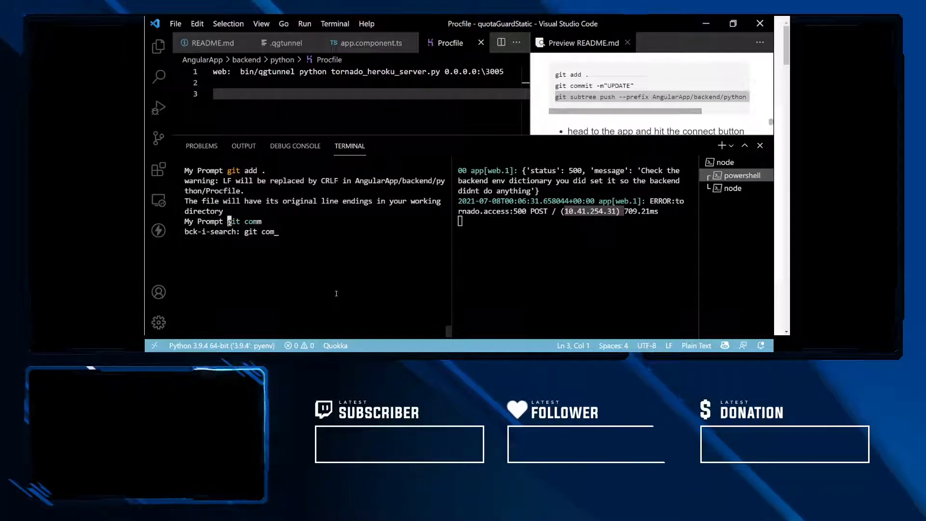
pyautogui.press('Enter')
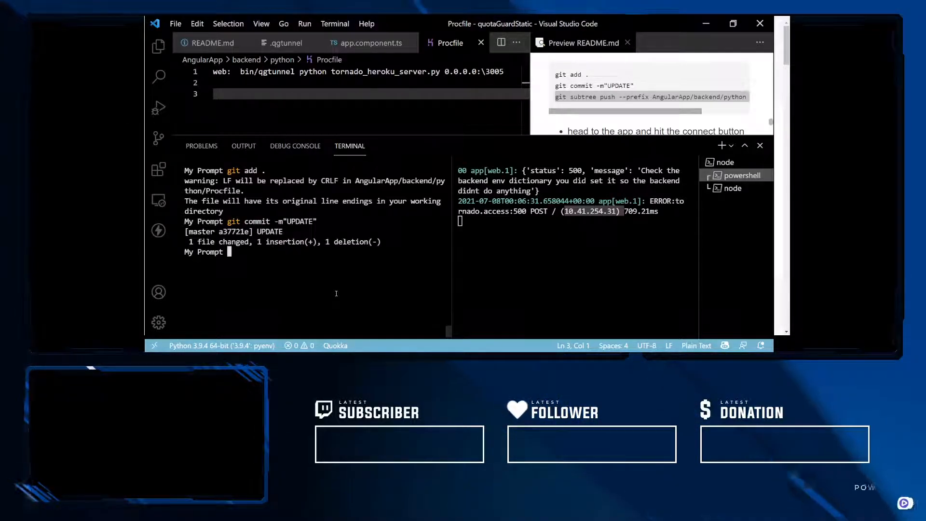
pyautogui.write('git subtree push --prefix AngularApp/backend/python heroku master;')
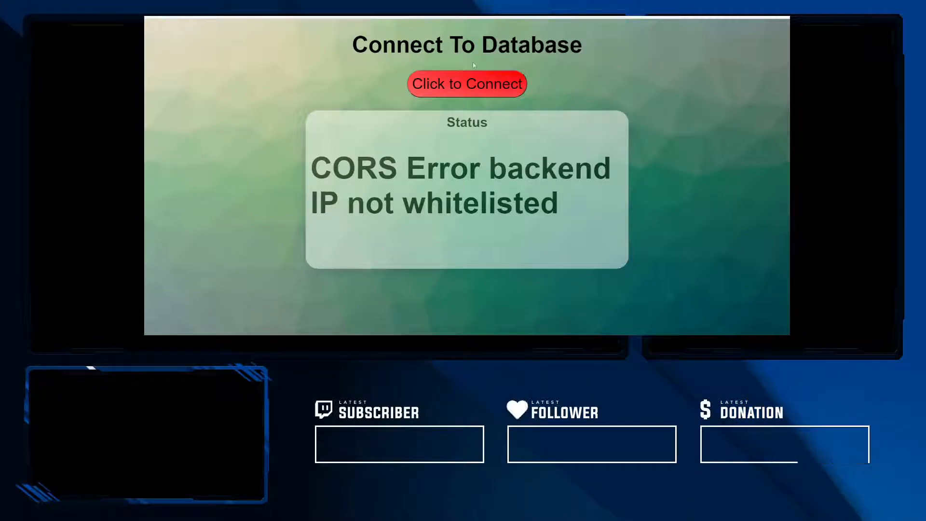
# Step: Retry Click to Connect so the Status box reads Connected
pyautogui.click(466, 83)
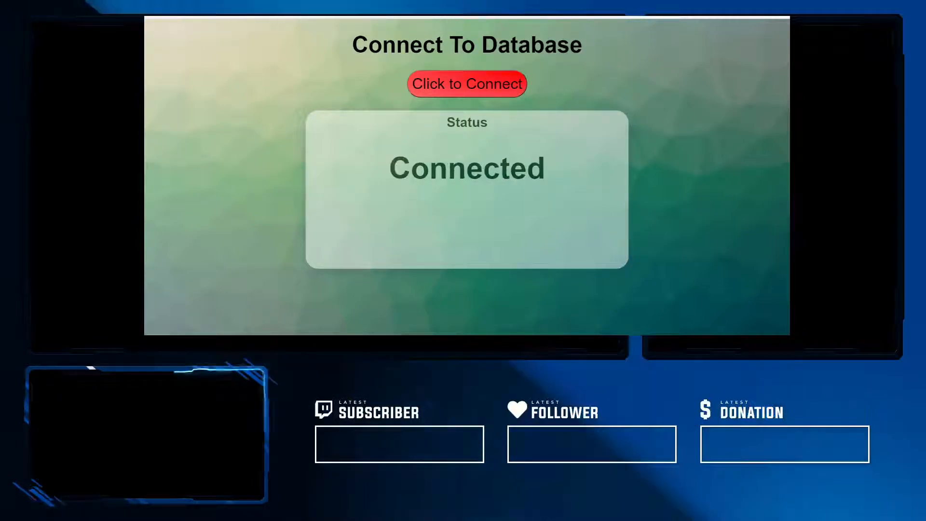